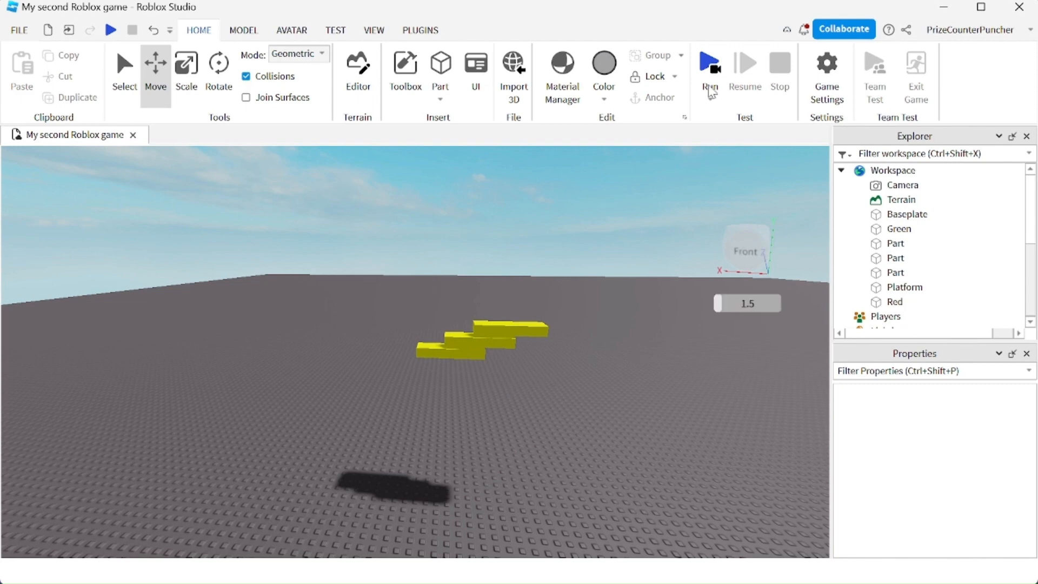
Step: Spread the three yellow blocks apart at rising heights and enable Join Surfaces
left_click(709, 66)
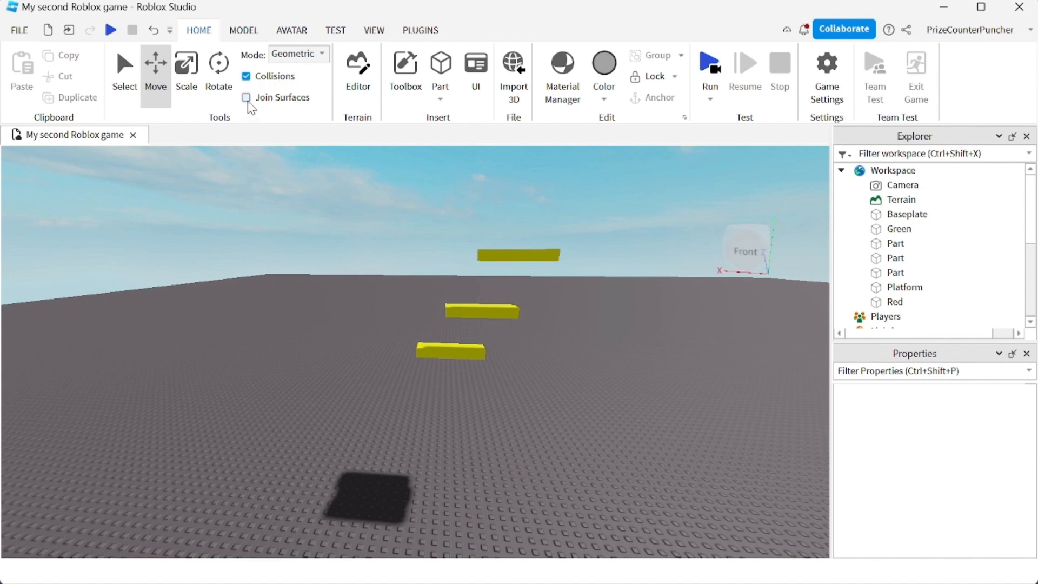
left_click(245, 97)
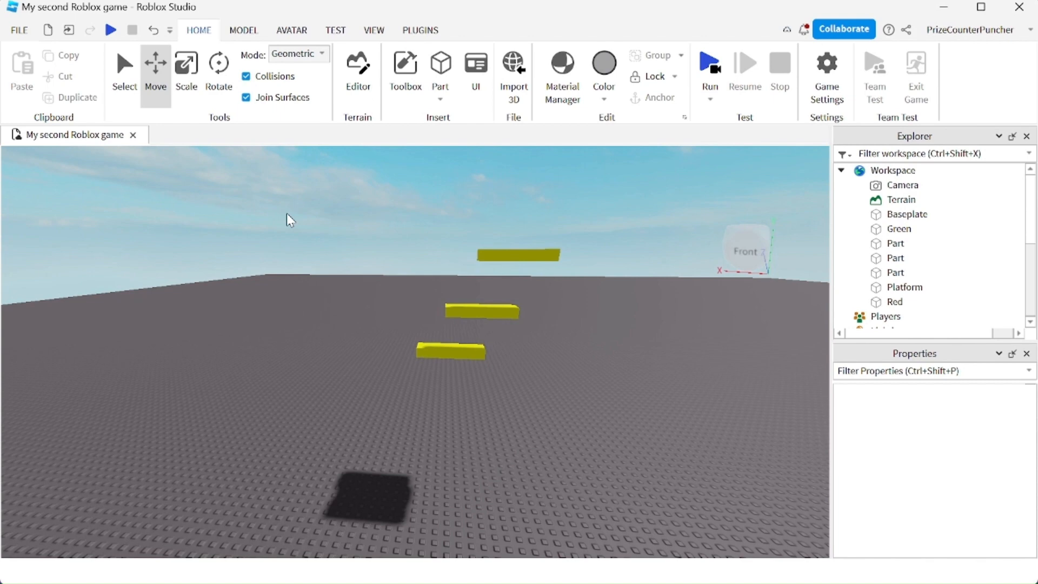
Step: Lower the middle yellow block onto the bottom block so a Weld forms
left_click(481, 311)
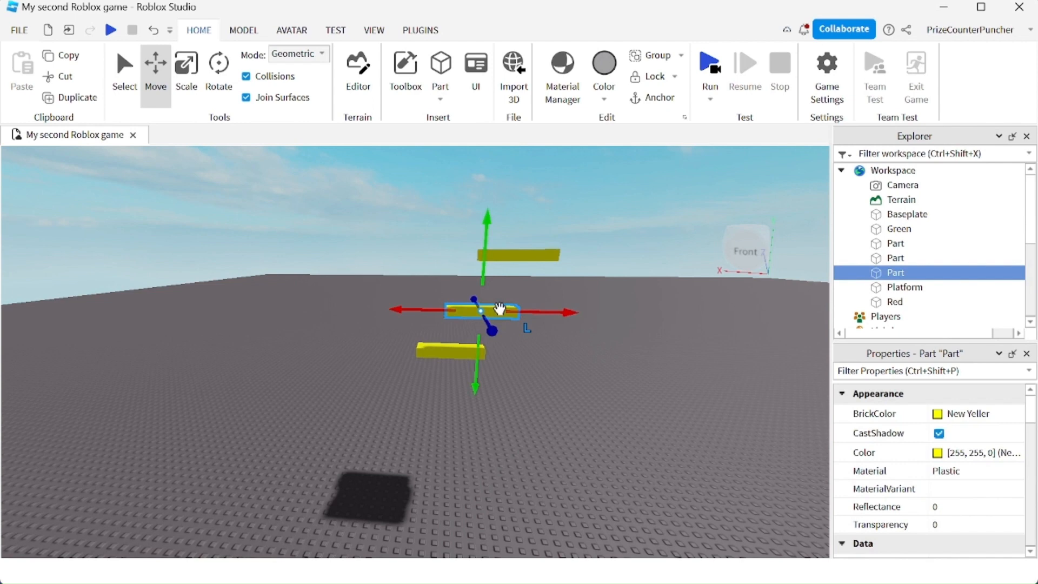
left_click_drag(484, 311, 484, 239)
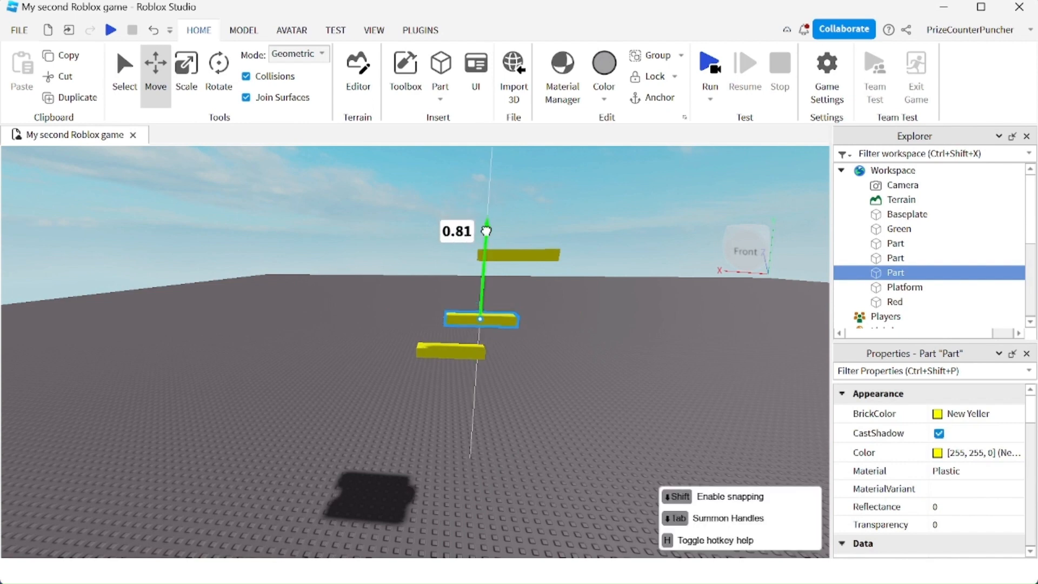
left_click_drag(486, 225, 484, 248)
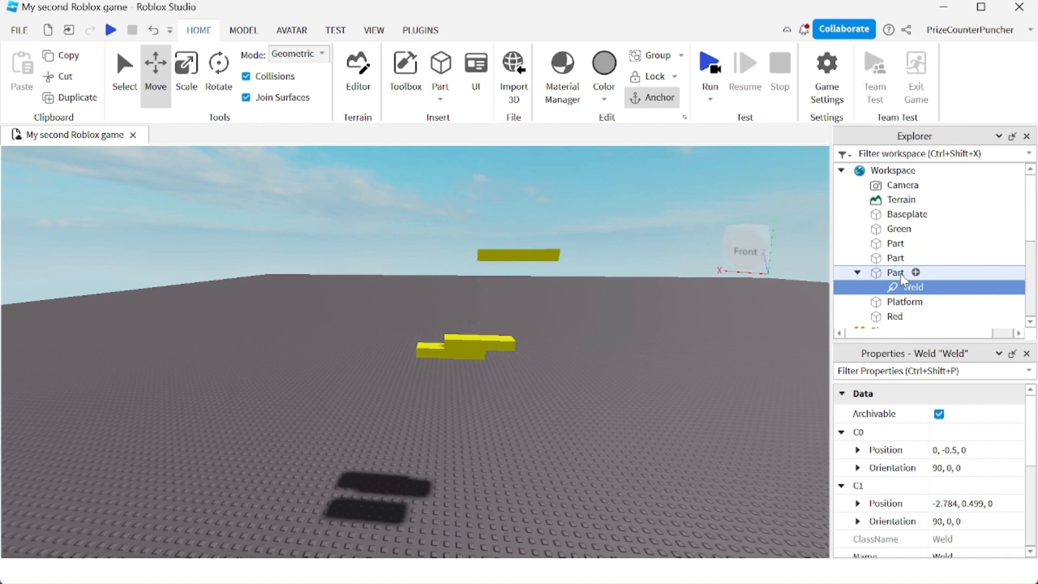
Step: Select the top yellow block to lower it toward the middle block
left_click(896, 272)
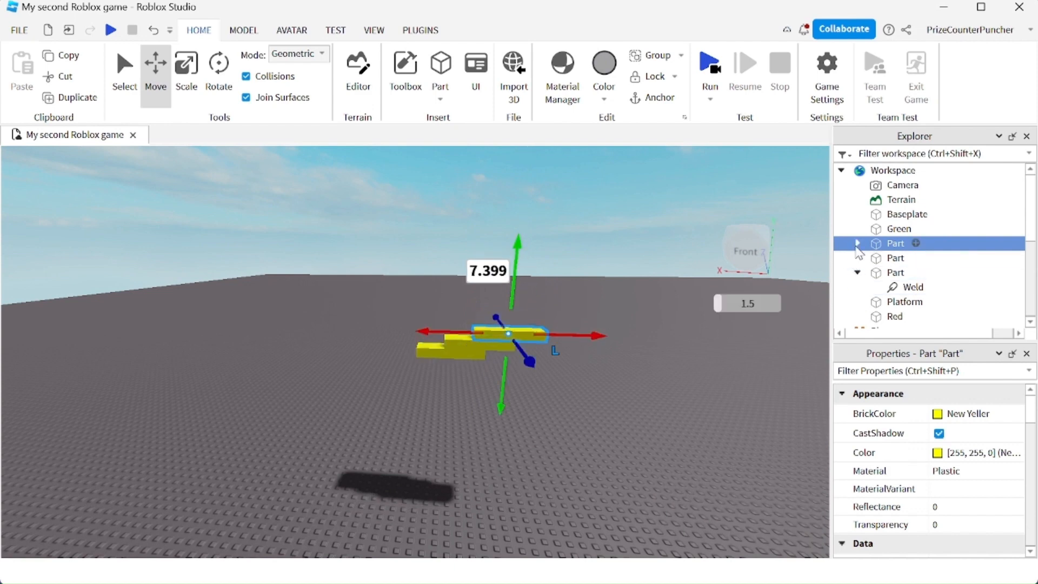
Step: Drop the top yellow block onto the middle block, creating a second Weld
left_click(912, 258)
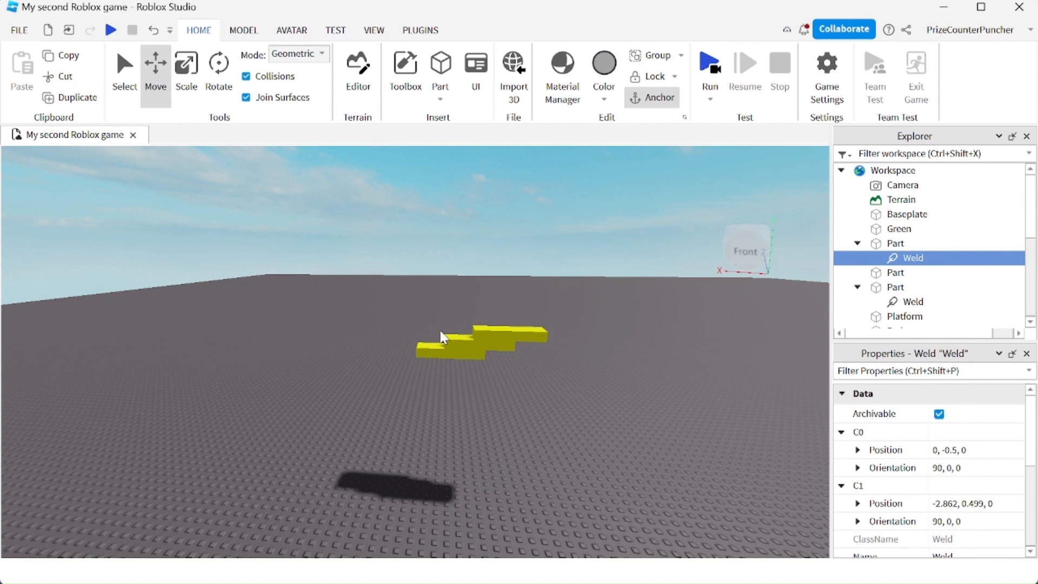
mouse_move(662, 310)
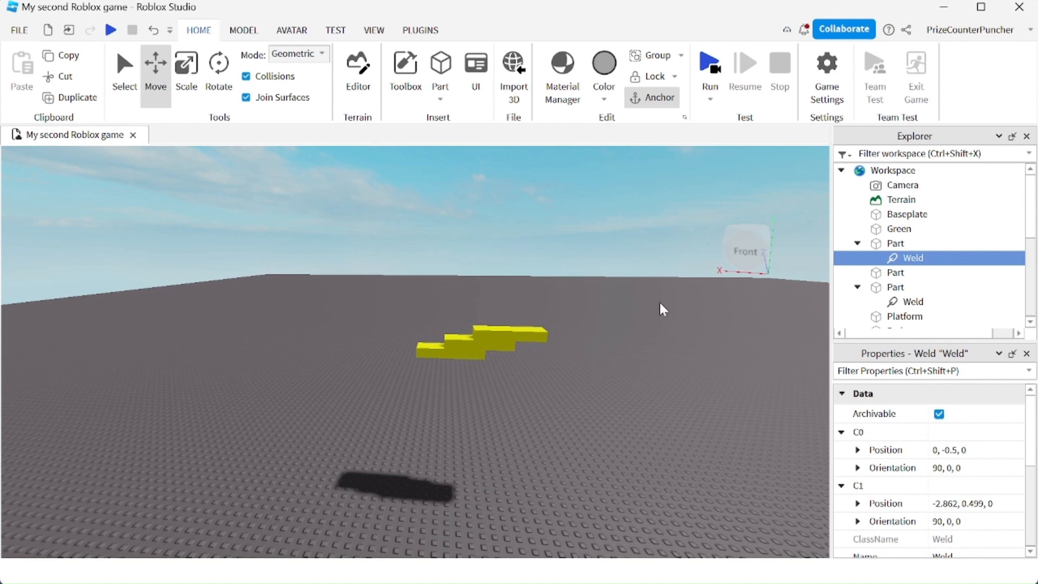